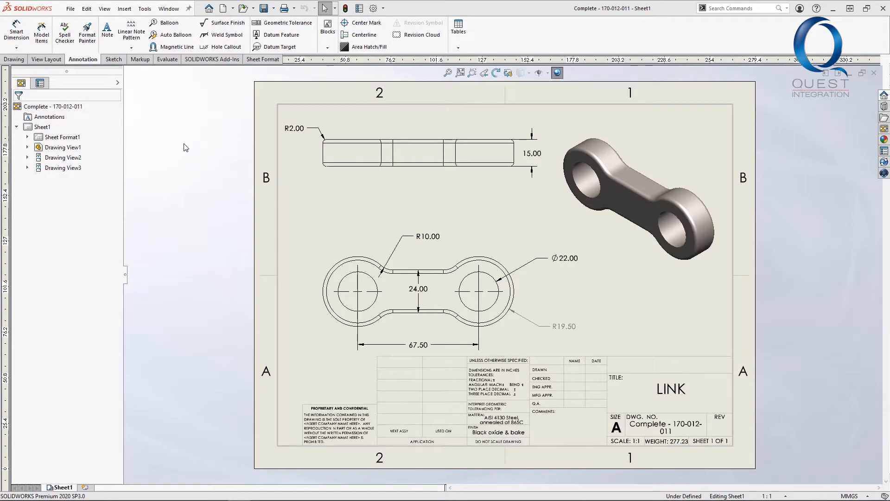
- Open the System Options dialog from the toolbar gear over the LINK drawing
left_click(373, 8)
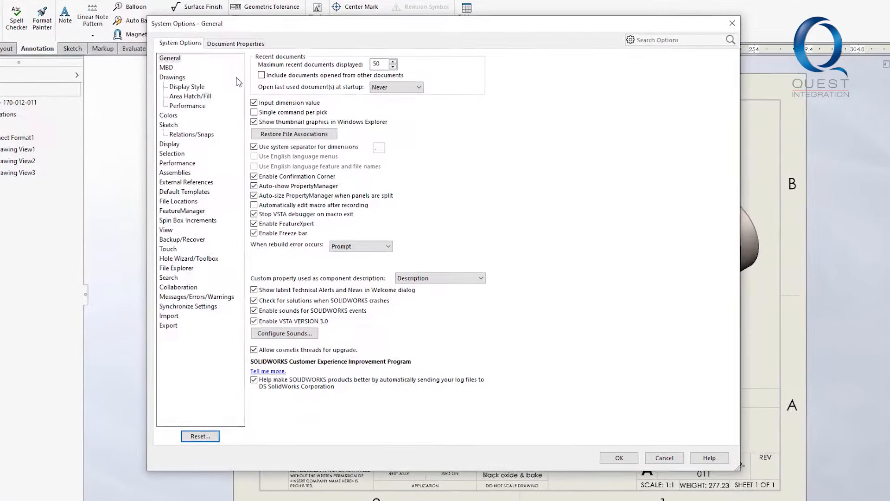
- Enable colour for changed drawing dimensions on the Colors page and confirm with OK
left_click(168, 116)
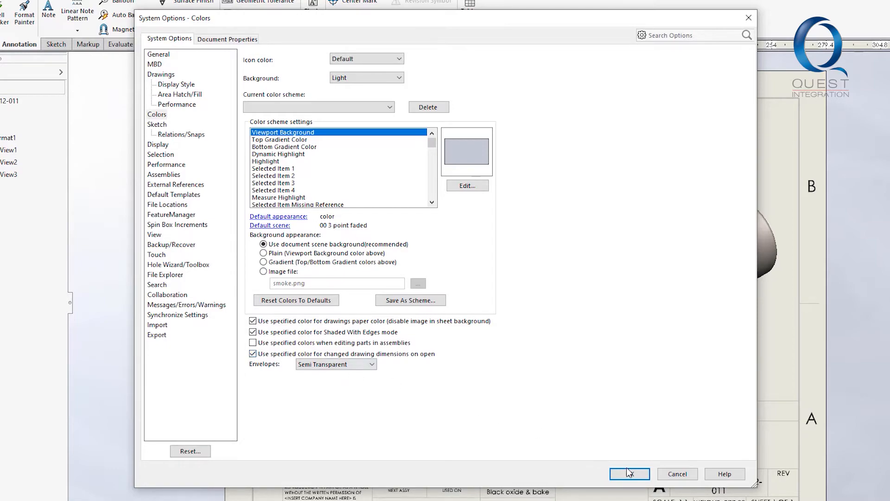
left_click(630, 473)
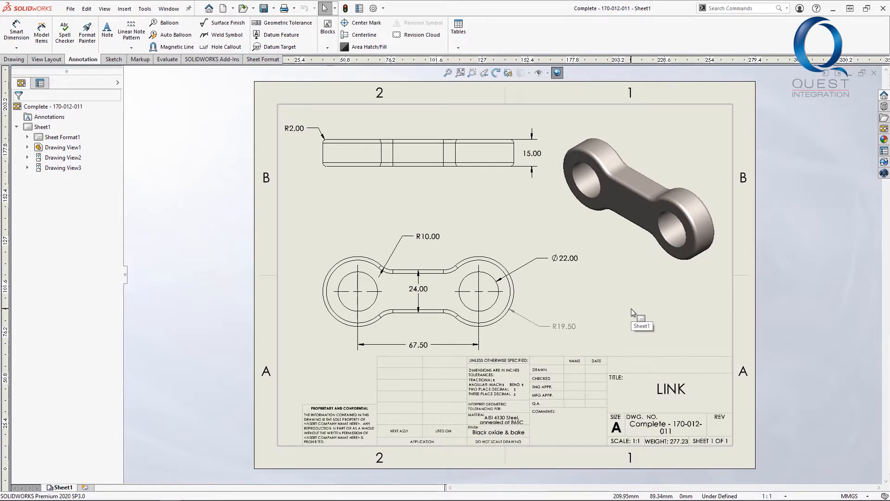
- Edit Sketch1 of Extrude1 in the LINK part model
left_click(565, 258)
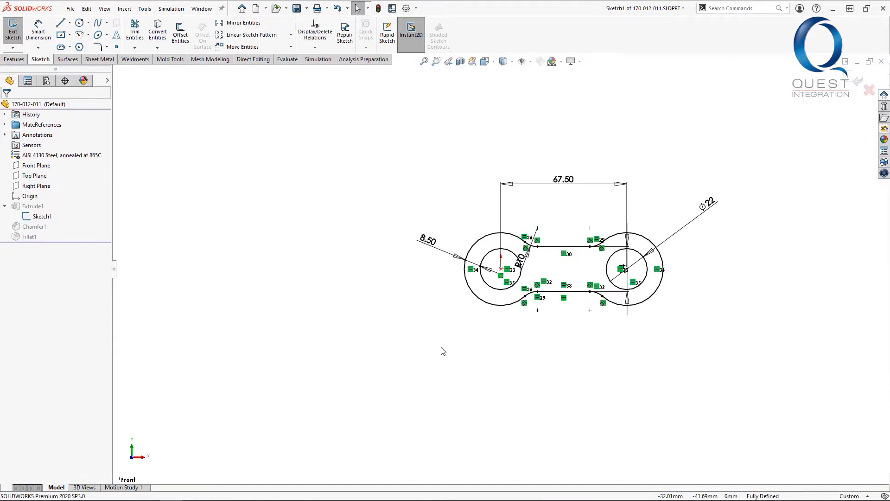
- Exit the sketch, then reopen drawing Complete - 170-012-011.SLDDRW
left_click(702, 202)
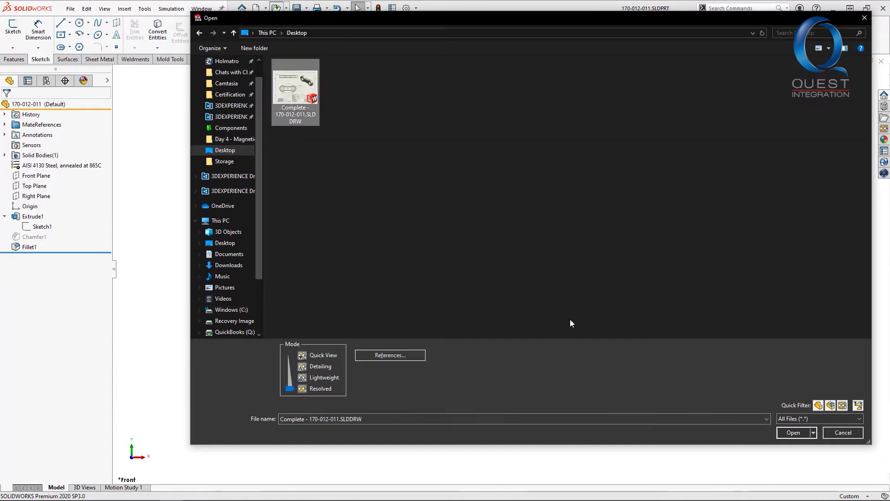
left_click(793, 432)
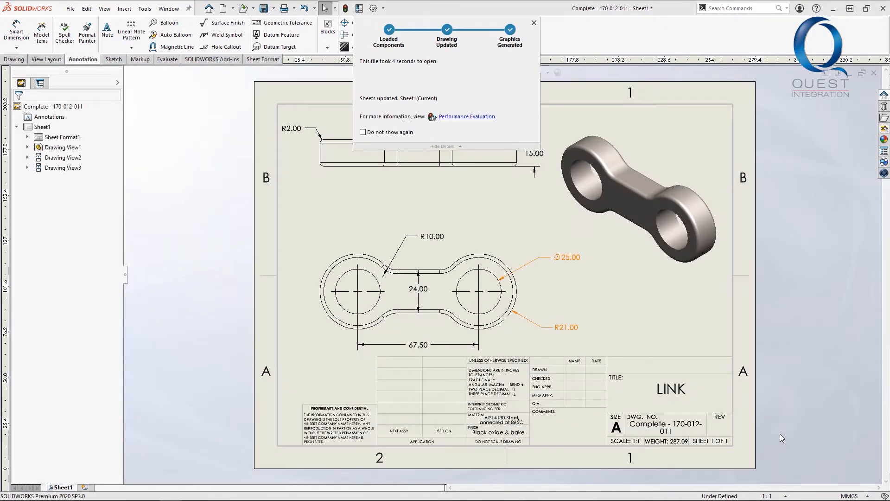
- Close the Performance Evaluation popup to reveal the drawing with orange Ø25.00 and R21.00
left_click(533, 23)
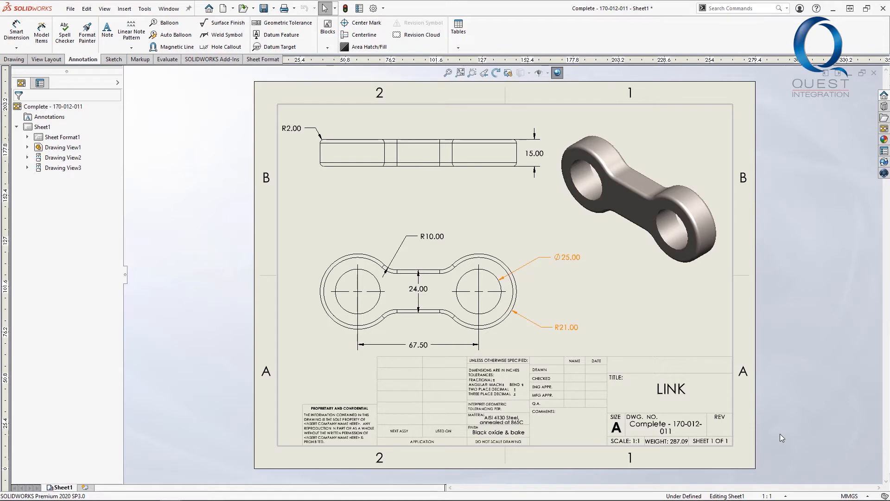
mouse_move(567, 261)
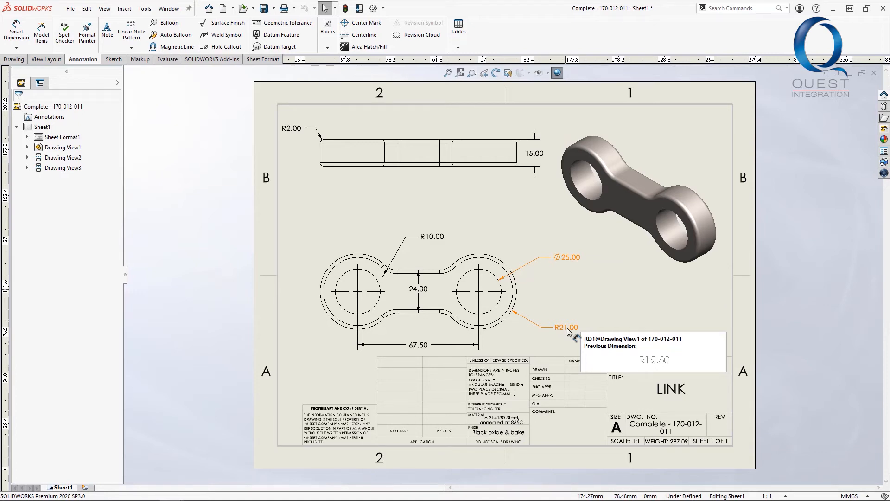
mouse_move(622, 315)
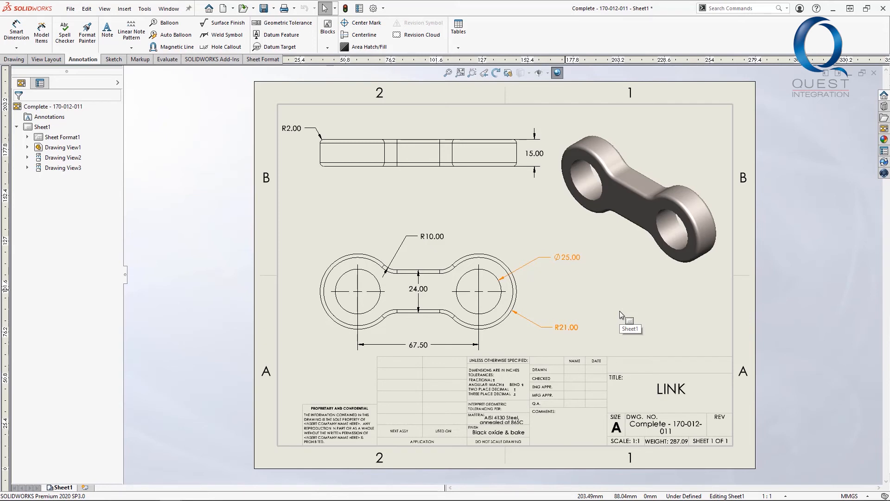
mouse_move(625, 318)
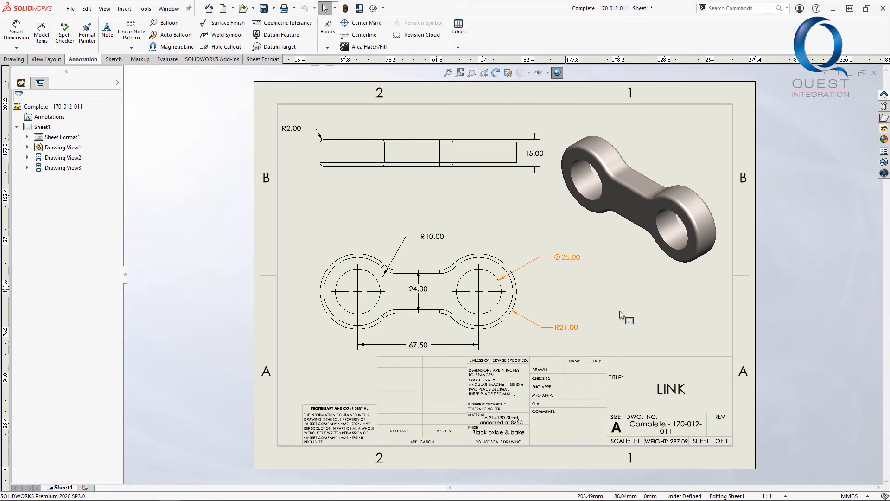